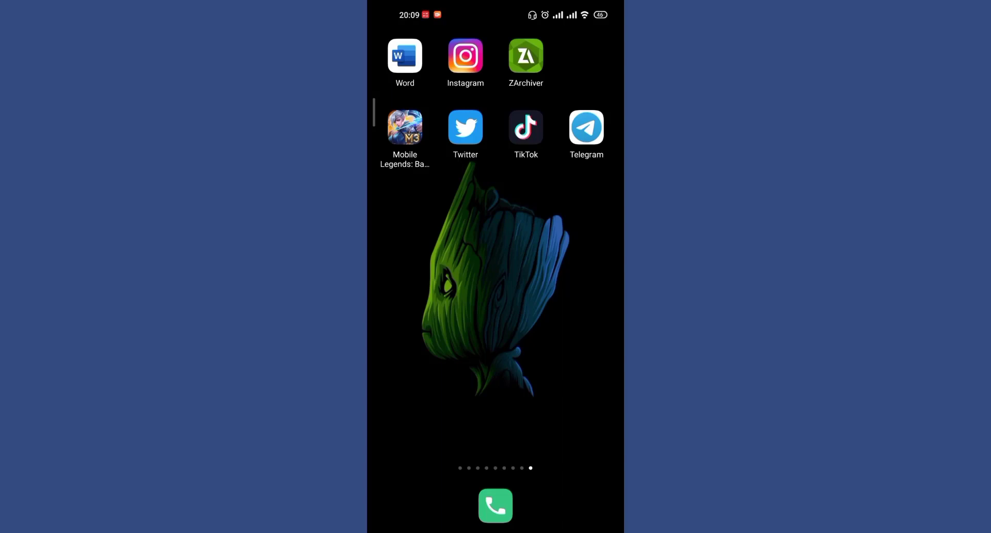
Launch Telegram from the Android home screen to reach its welcome screen.
{"action": "left_click", "coordinate": [586, 127]}
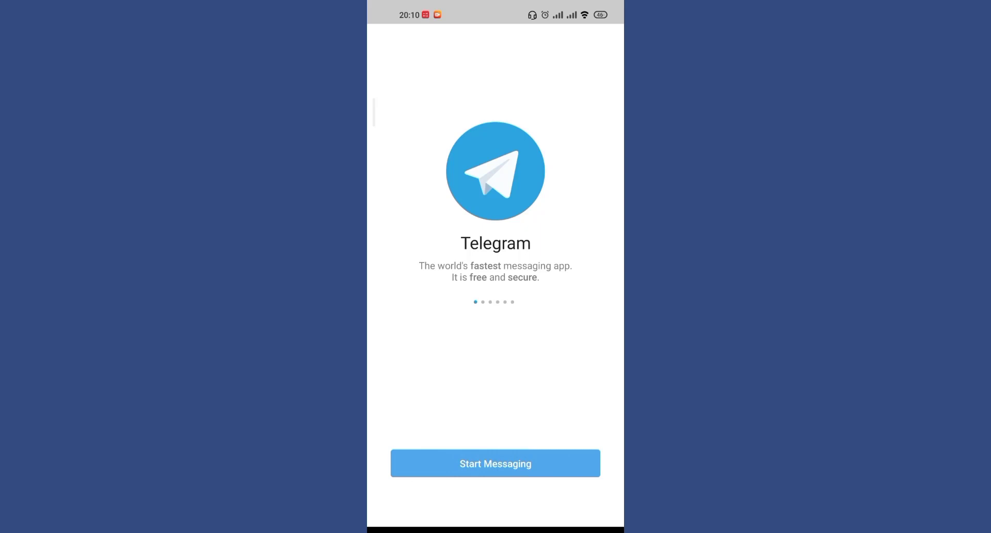
Start Messaging, enter a first phone digit, then erase it and part of the country code.
{"action": "left_click", "coordinate": [496, 463]}
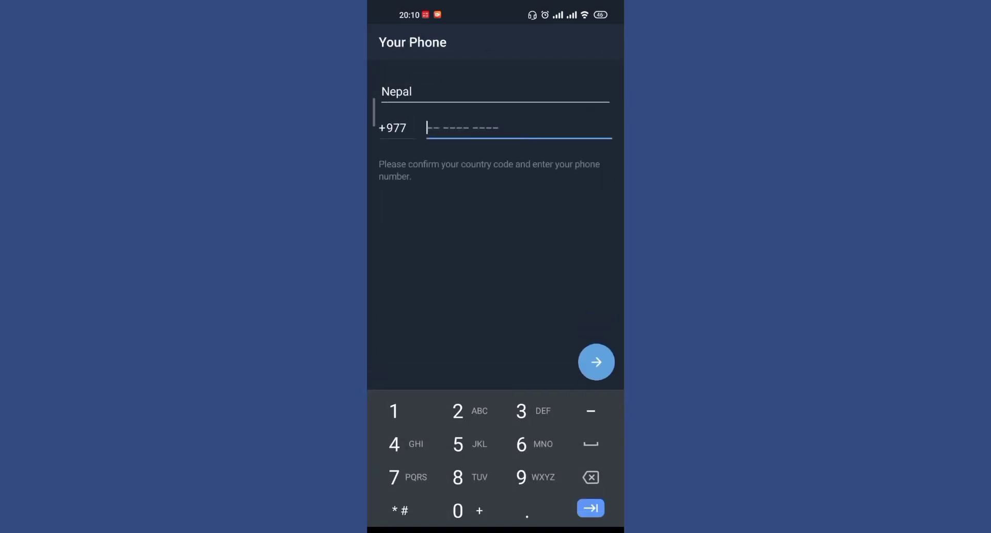
{"action": "left_click", "coordinate": [521, 476]}
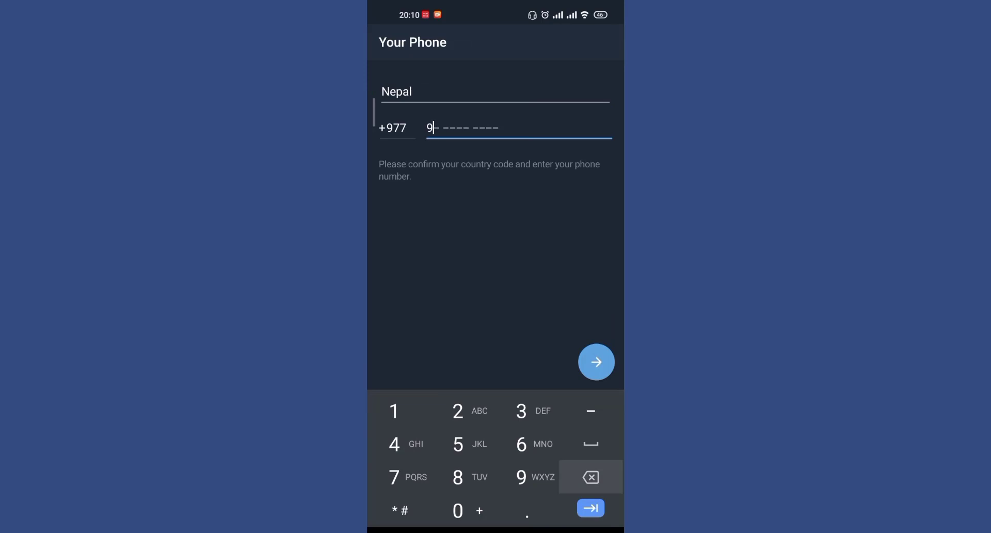
{"action": "left_click", "coordinate": [590, 476]}
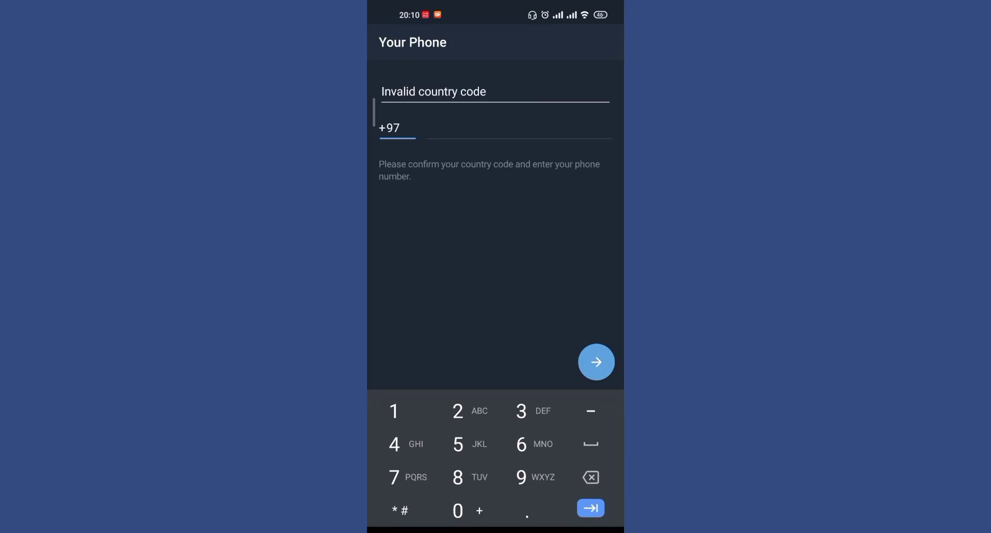